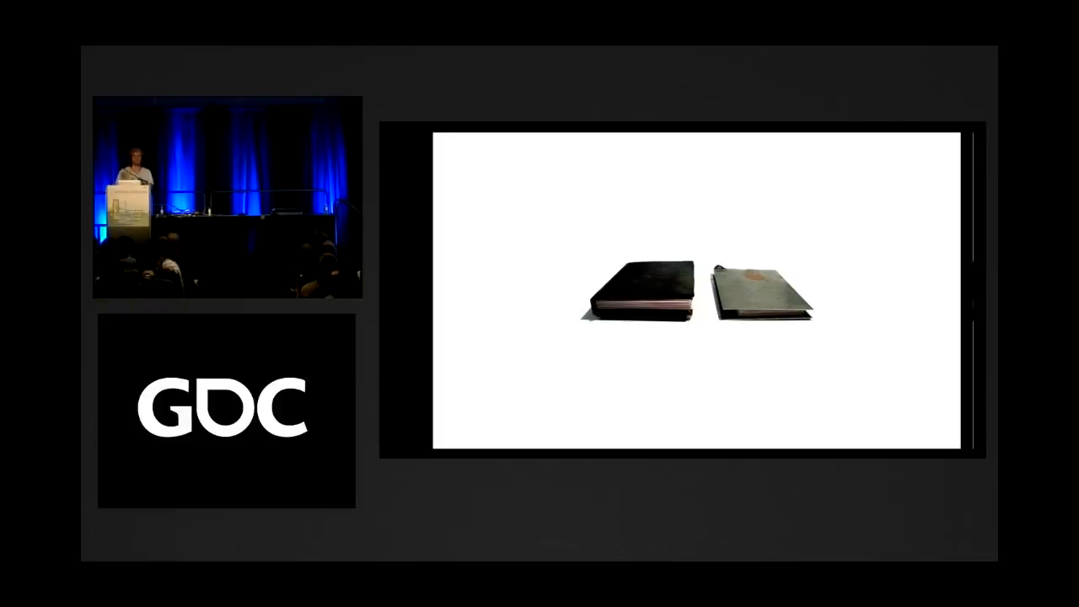
key("Right")
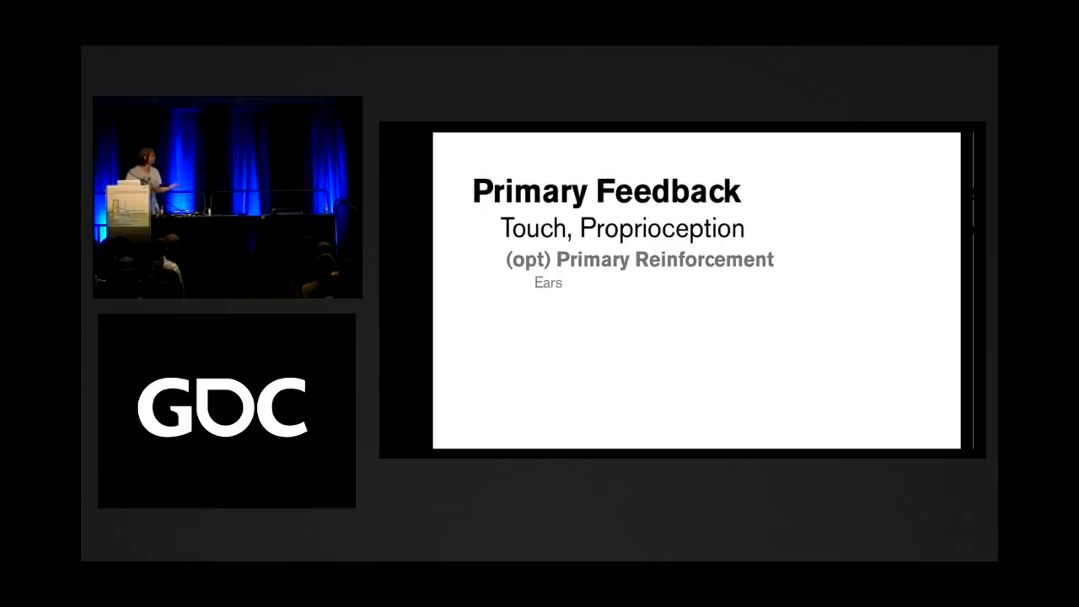
key("Right")
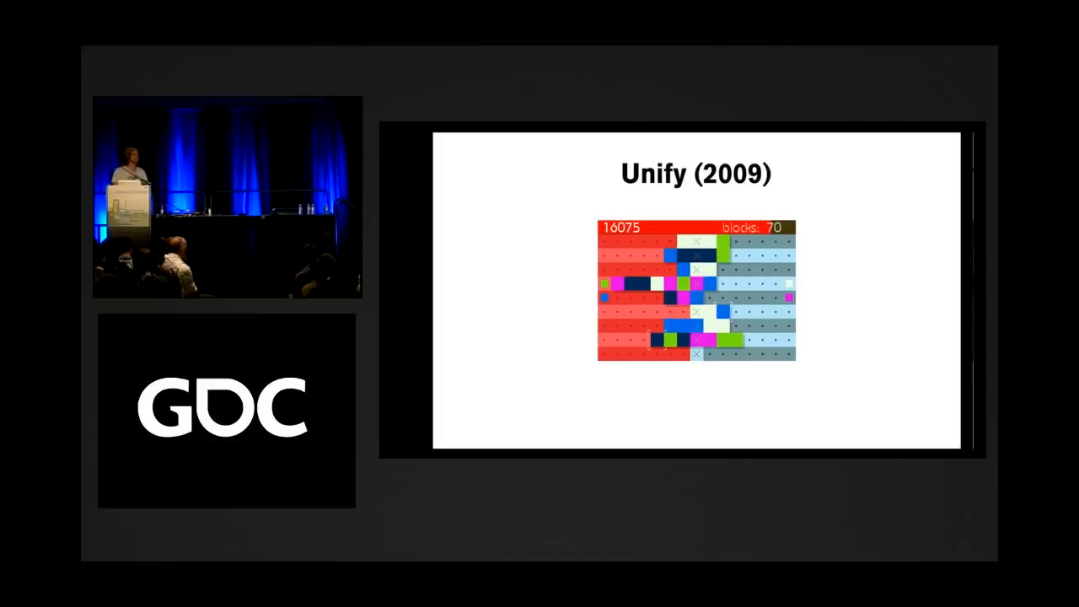
key("right")
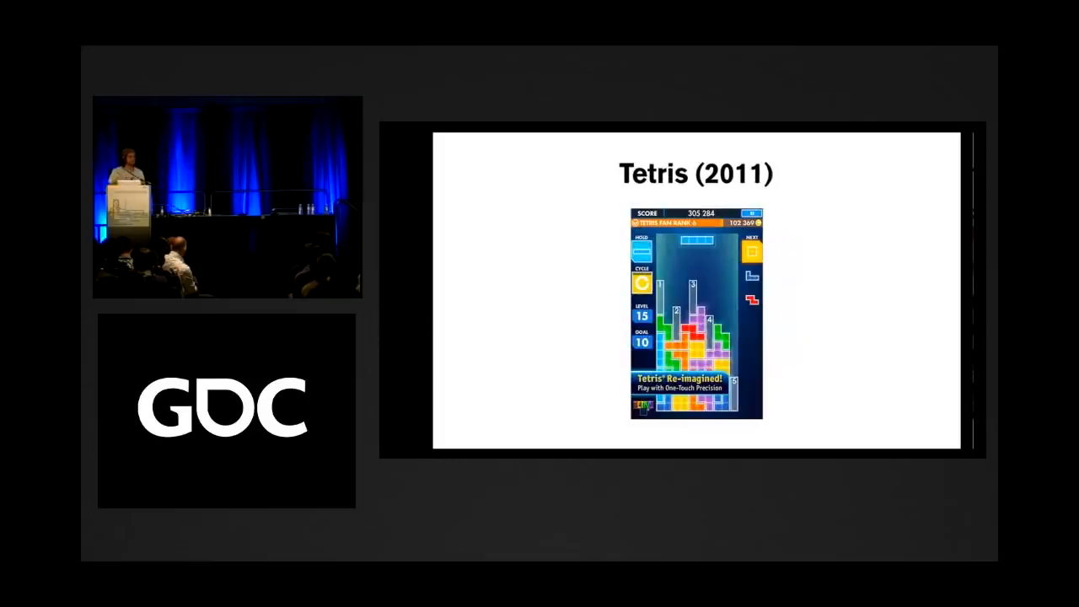